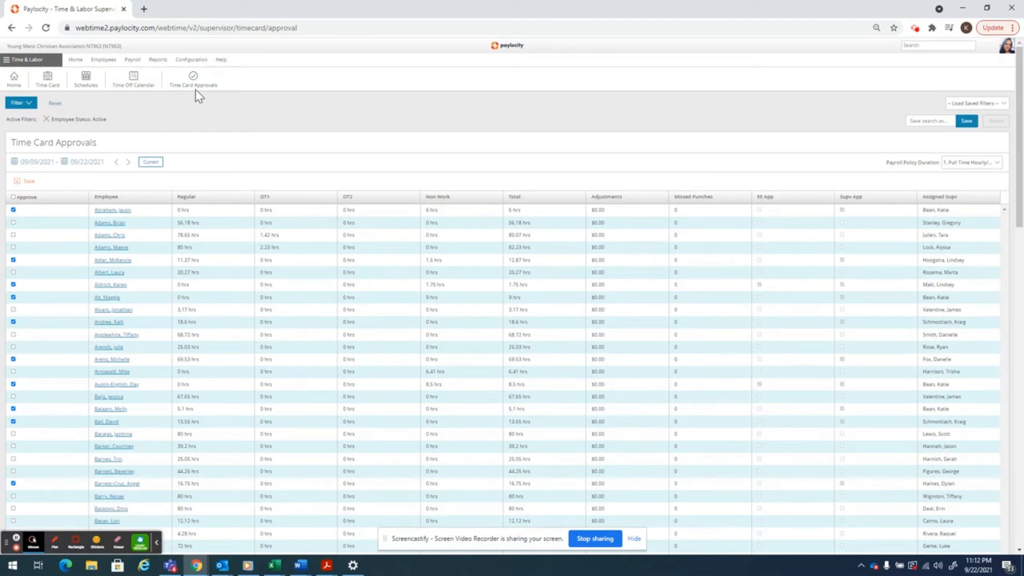
mouse_move(114, 196)
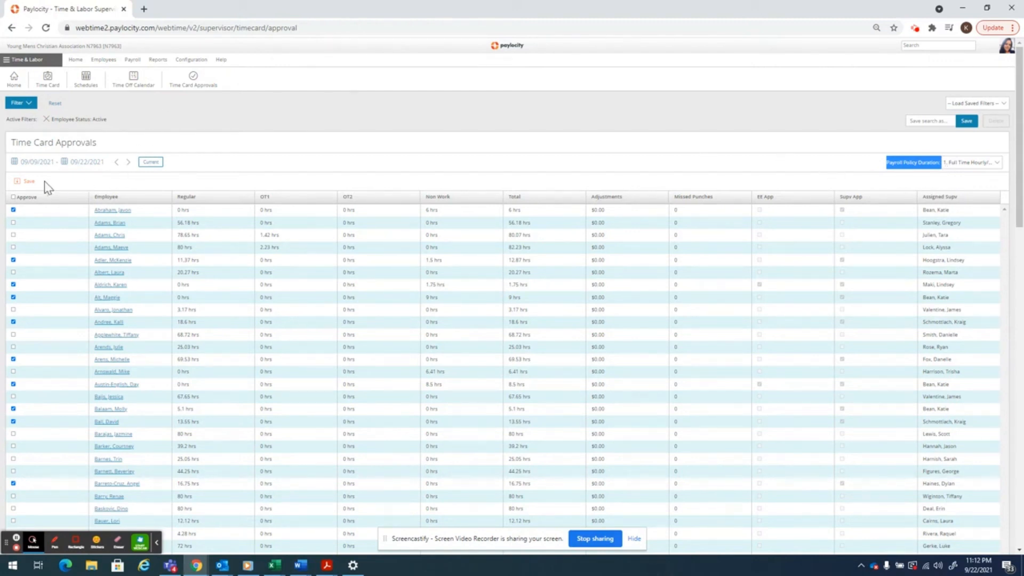
Show the 3. Salary Exempt policy duration for the 09/16/2021–09/29/2021 pay period
left_click(37, 161)
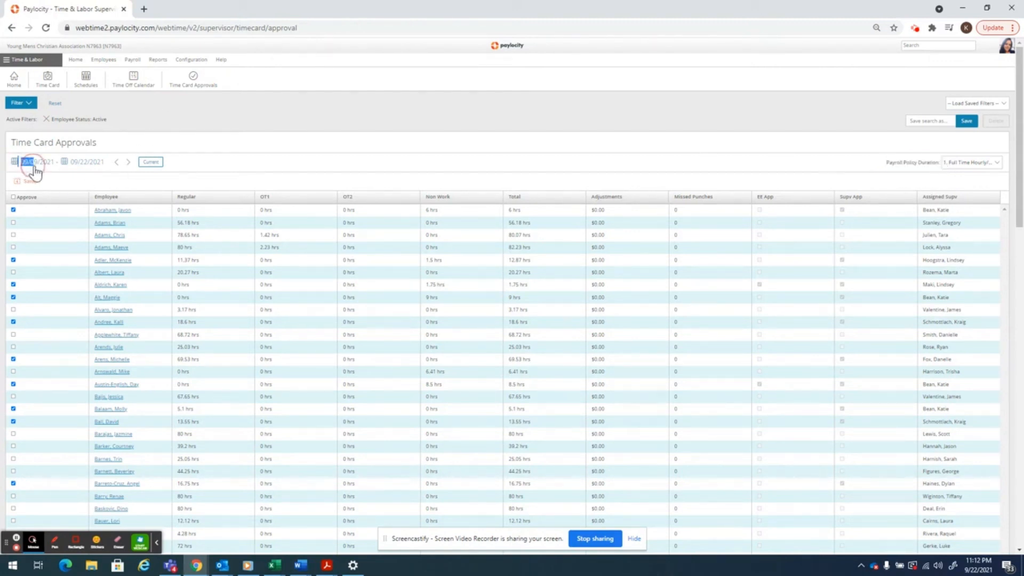
left_click(86, 161)
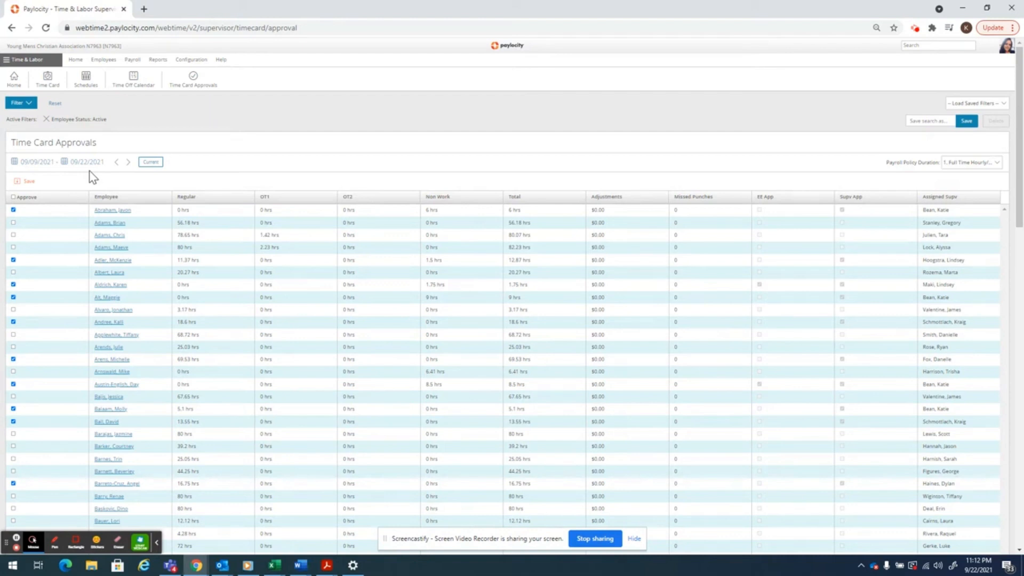
mouse_move(968, 176)
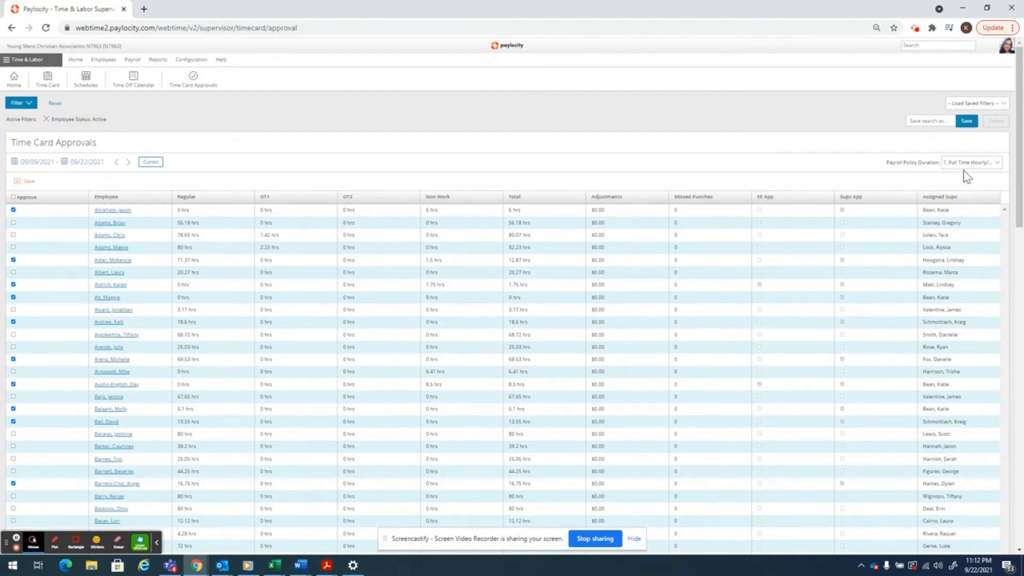
left_click(971, 162)
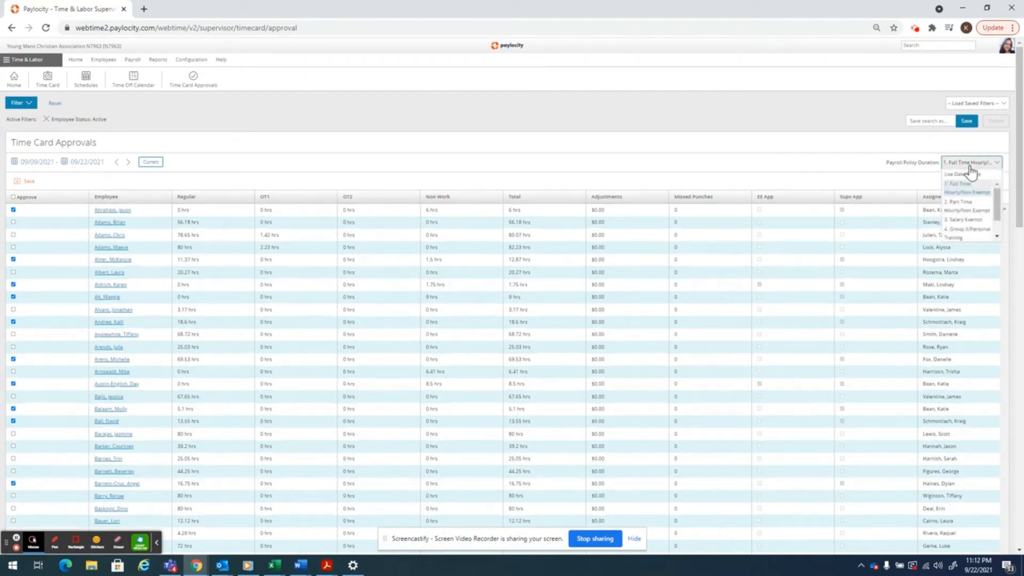
left_click(966, 220)
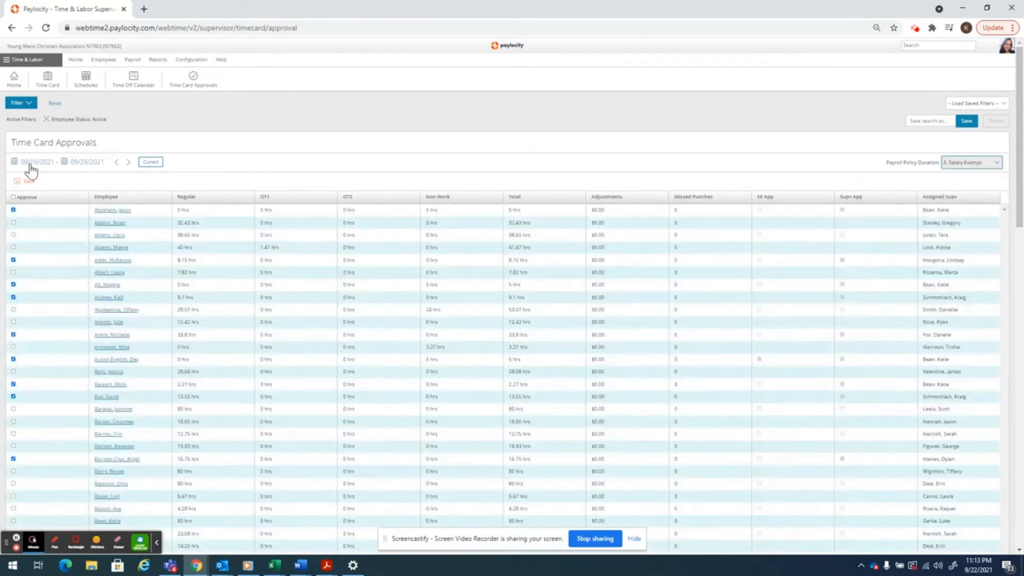
left_click(36, 161)
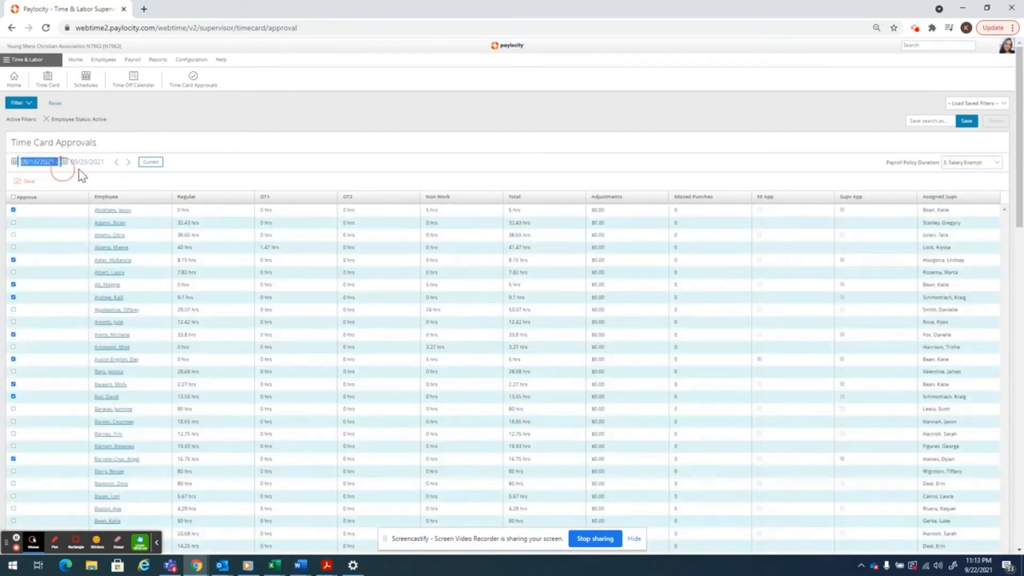